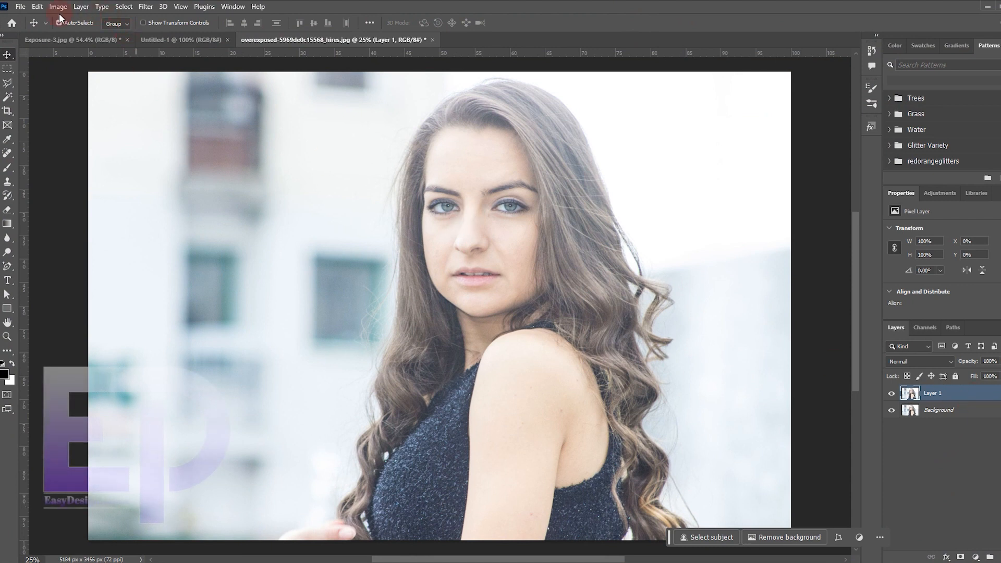
- Equalize the duplicate Layer 1 and set its blend mode to Overlay
left_click(58, 7)
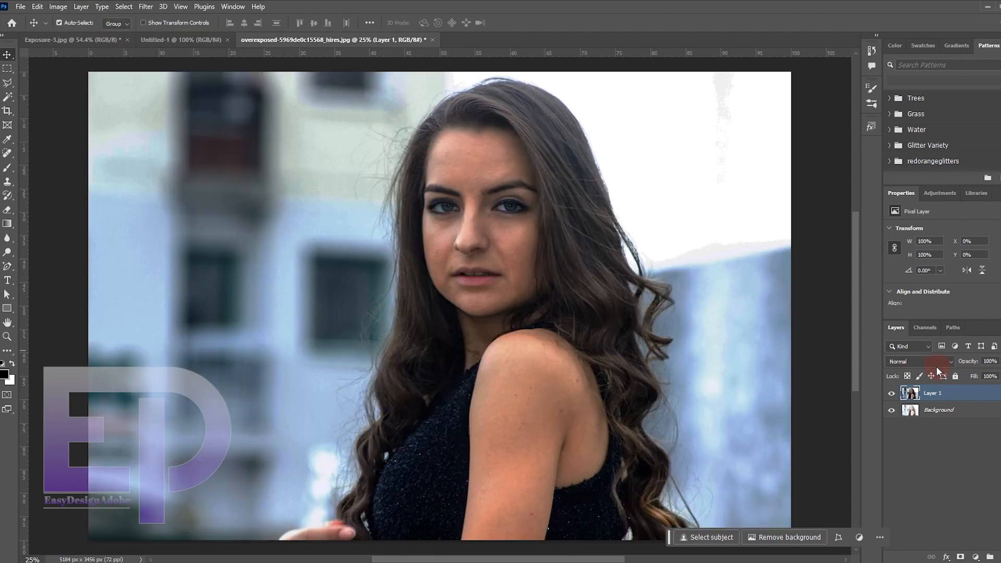
left_click(919, 361)
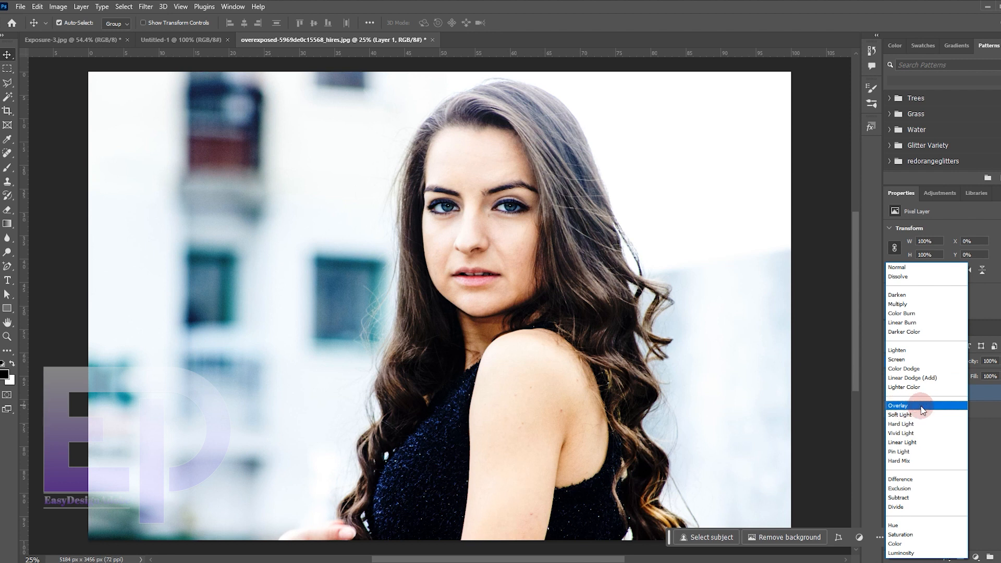
left_click(898, 405)
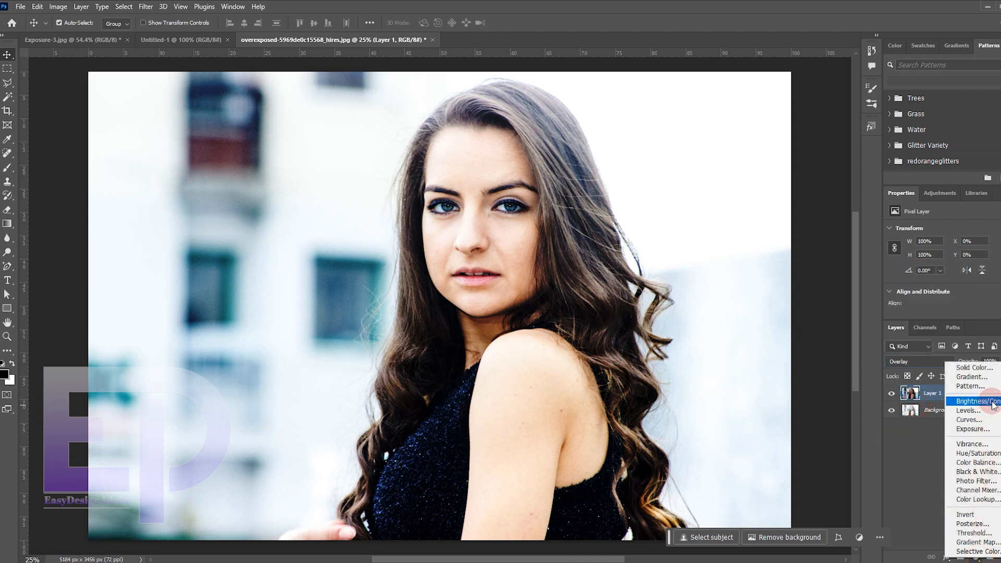
- Add Brightness/Contrast and Curves layers, auto-correct Curves with Find Dark & Light Colors, then stamp visible
left_click(973, 401)
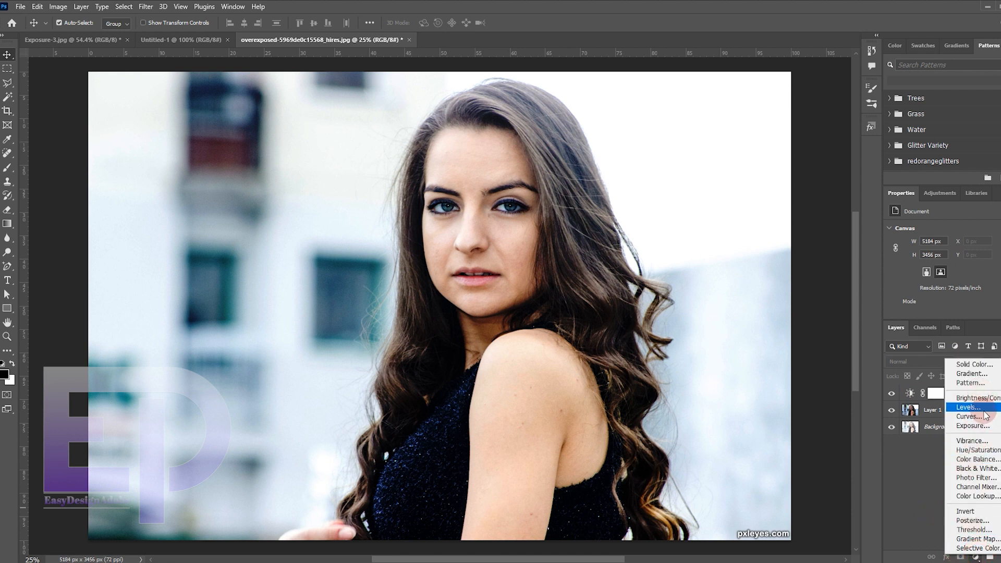
left_click(968, 416)
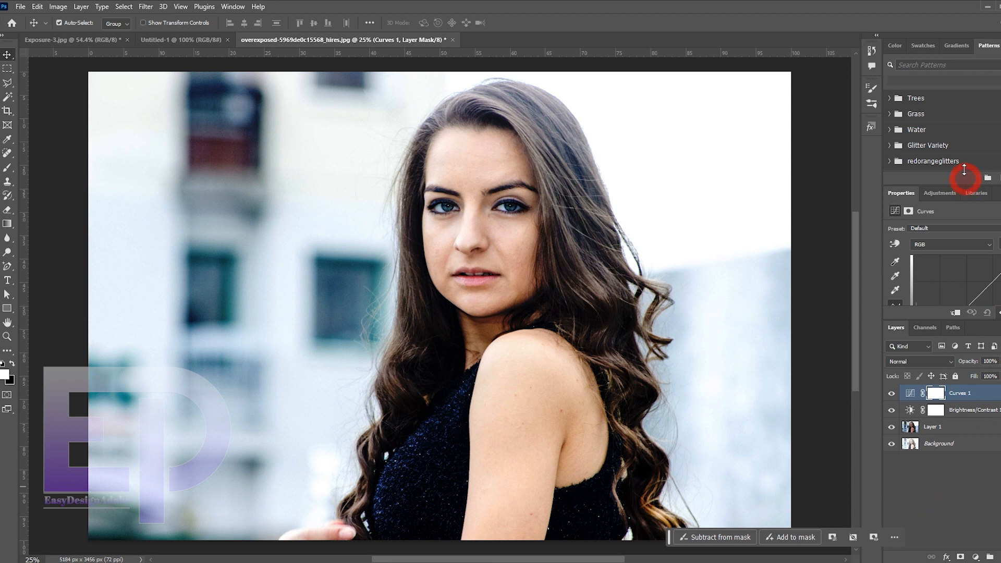
mouse_move(964, 147)
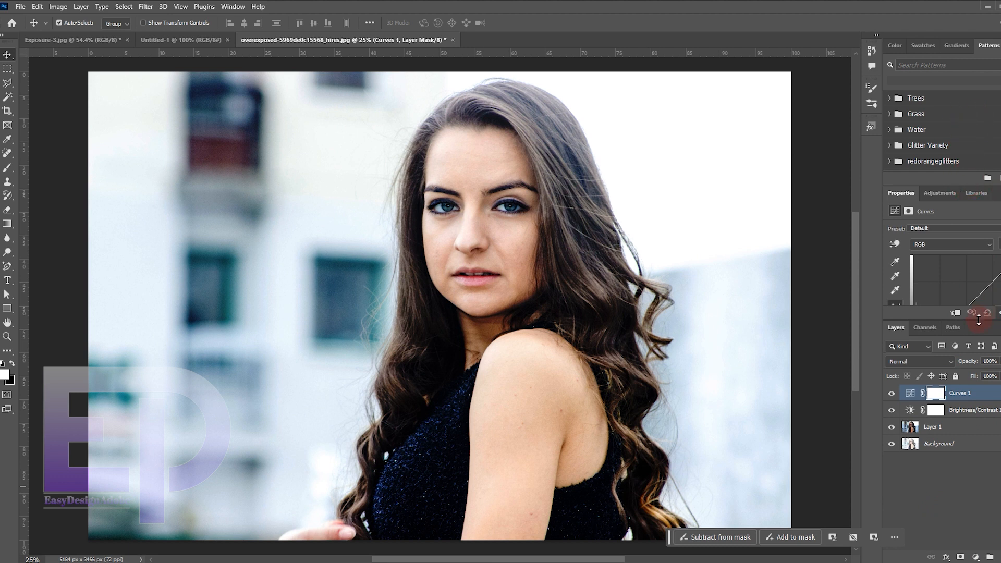
left_click(935, 393)
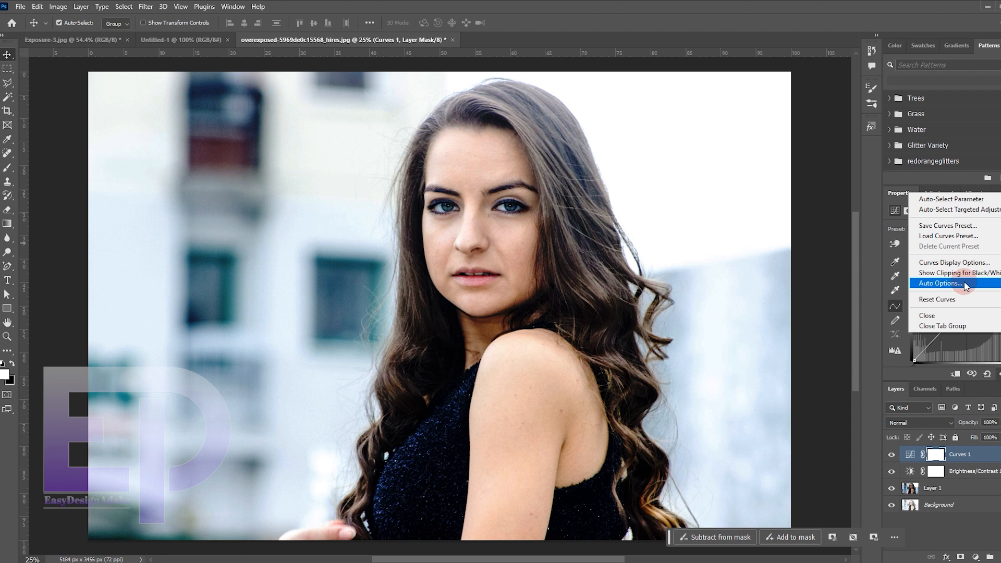
left_click(939, 283)
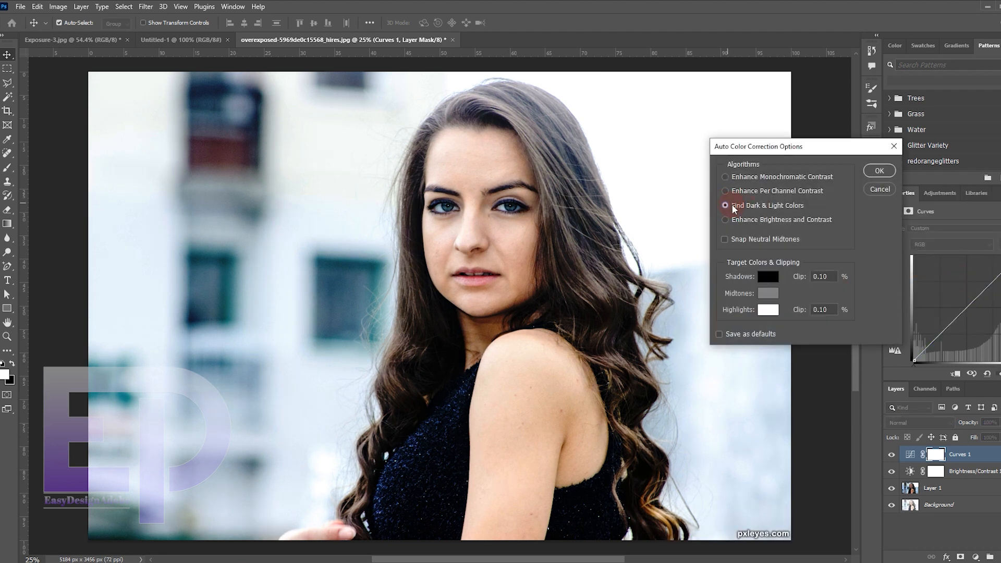
left_click(878, 170)
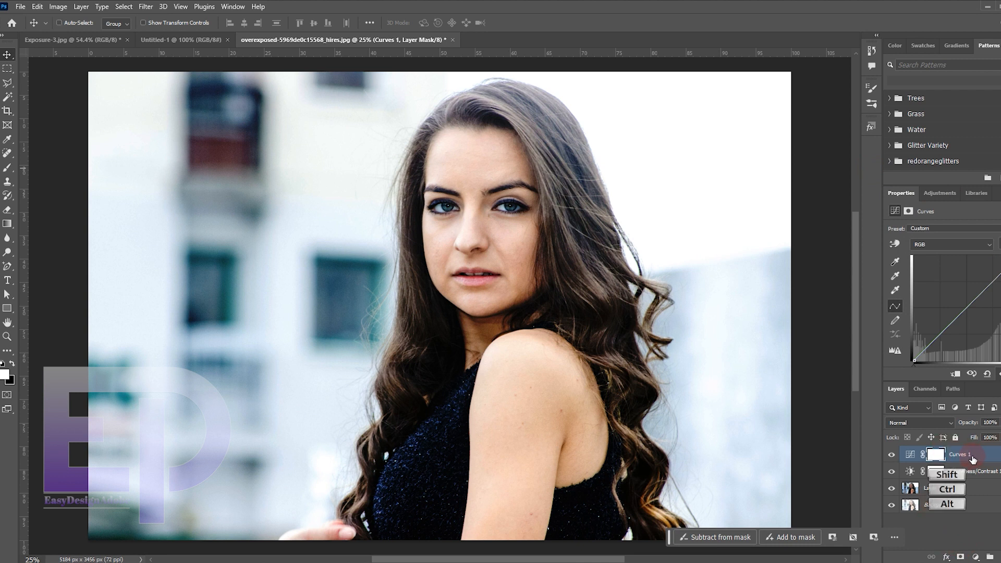
left_click(933, 454)
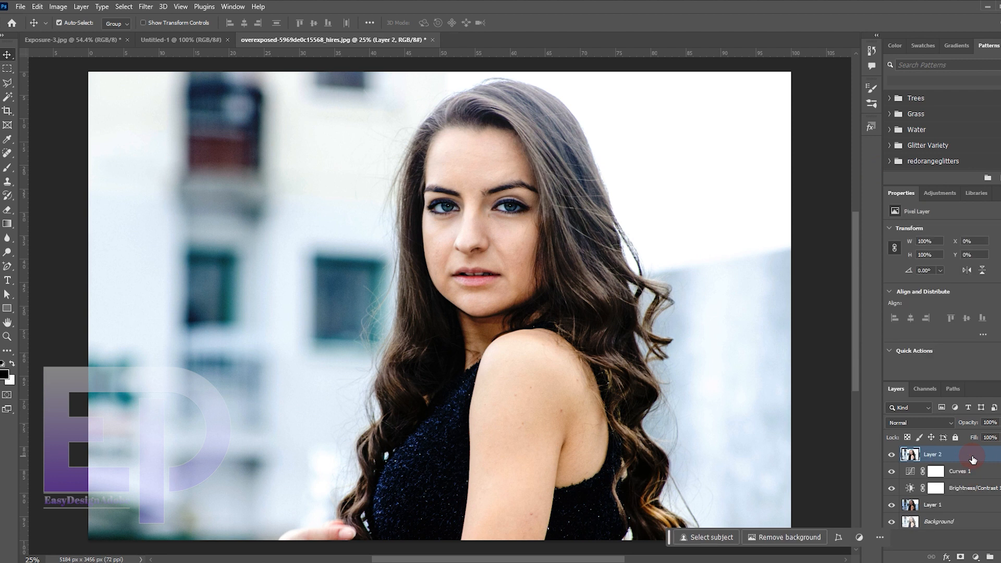
mouse_move(202, 89)
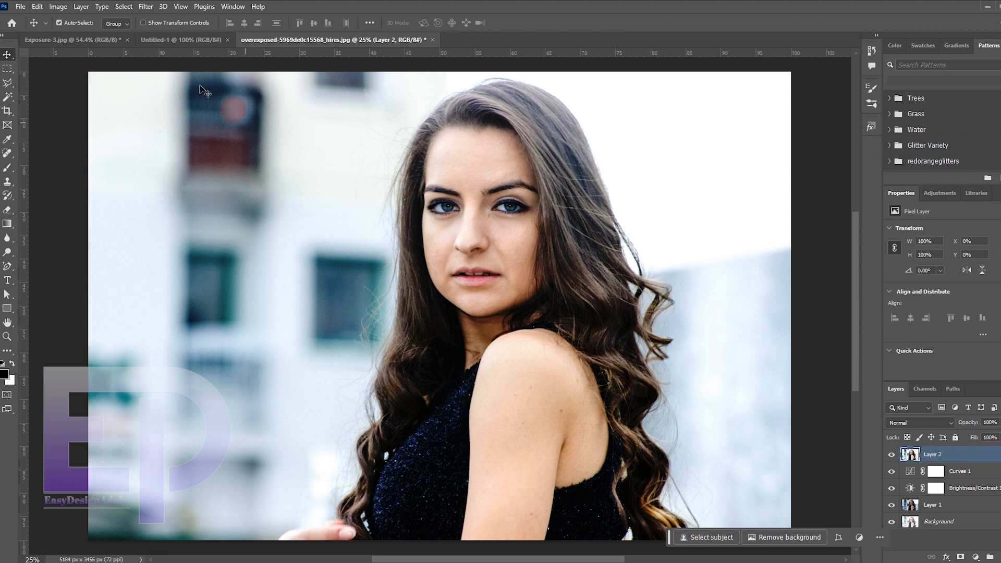
left_click(145, 7)
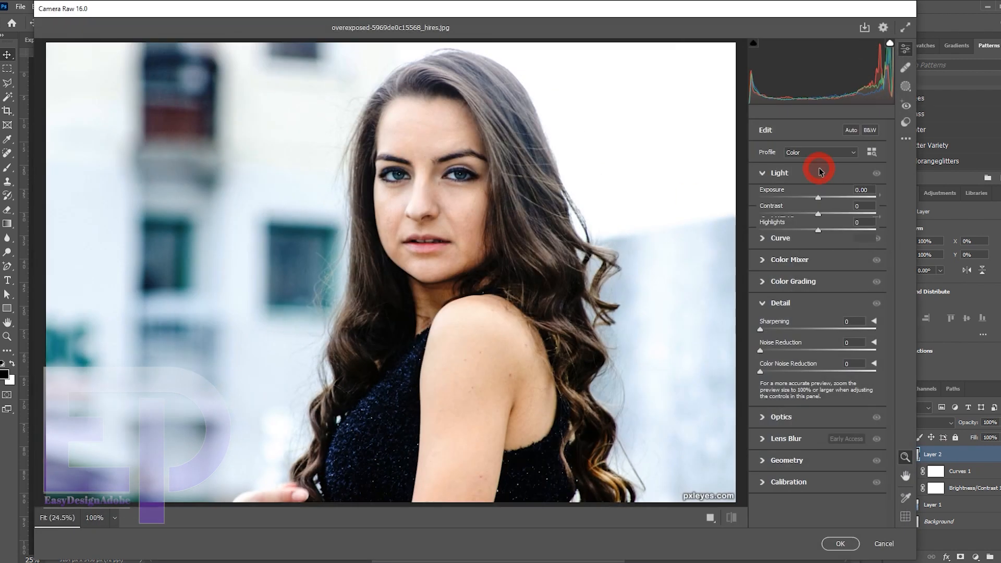
- In Camera Raw raise contrast and blacks, lower highlights, and boost vibrance to +36
left_click_drag(817, 213, 838, 214)
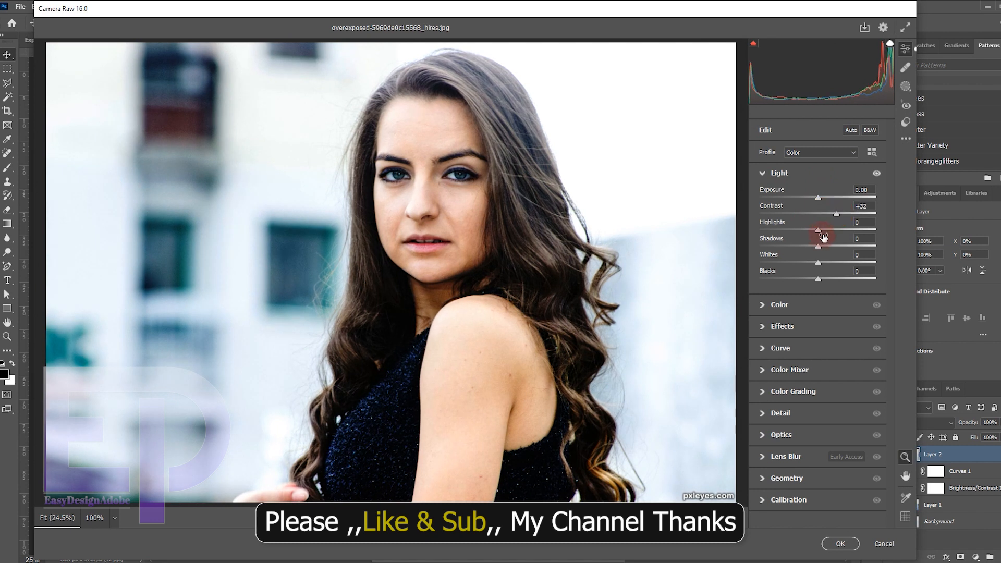
left_click_drag(818, 245, 868, 245)
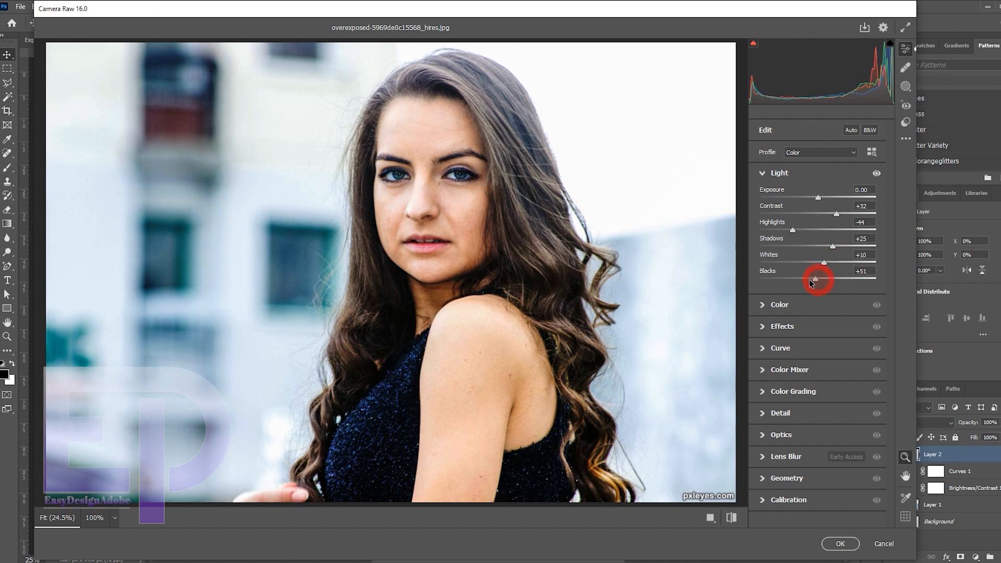
left_click_drag(836, 247, 823, 248)
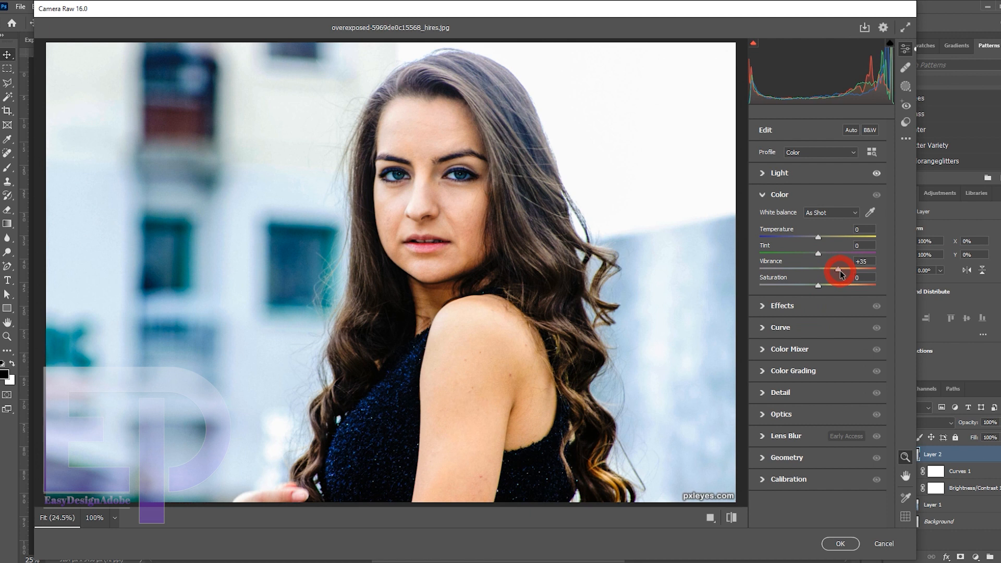
left_click_drag(839, 270, 841, 270)
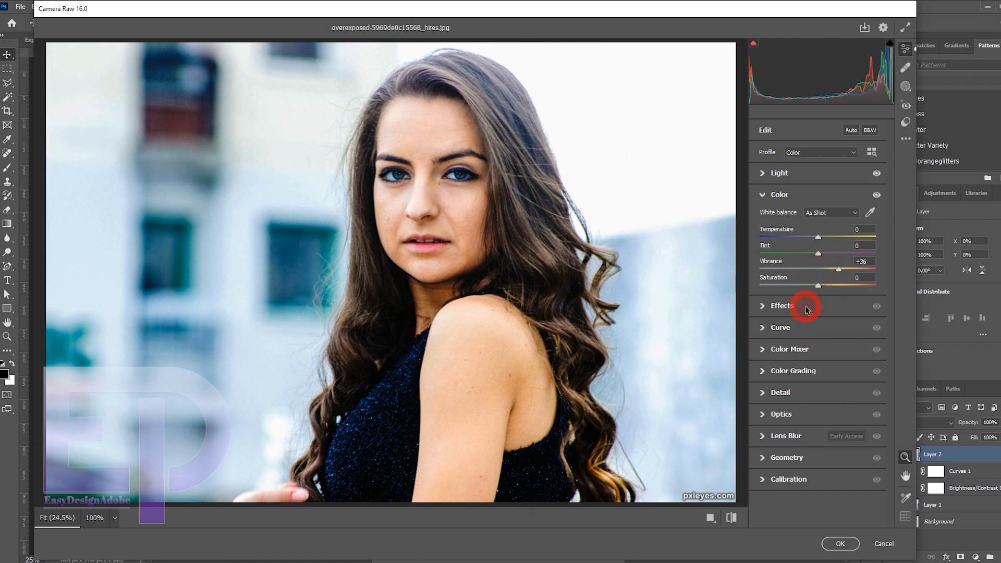
- Set texture to -36 and slightly desaturate oranges in the Color Mixer
left_click(781, 305)
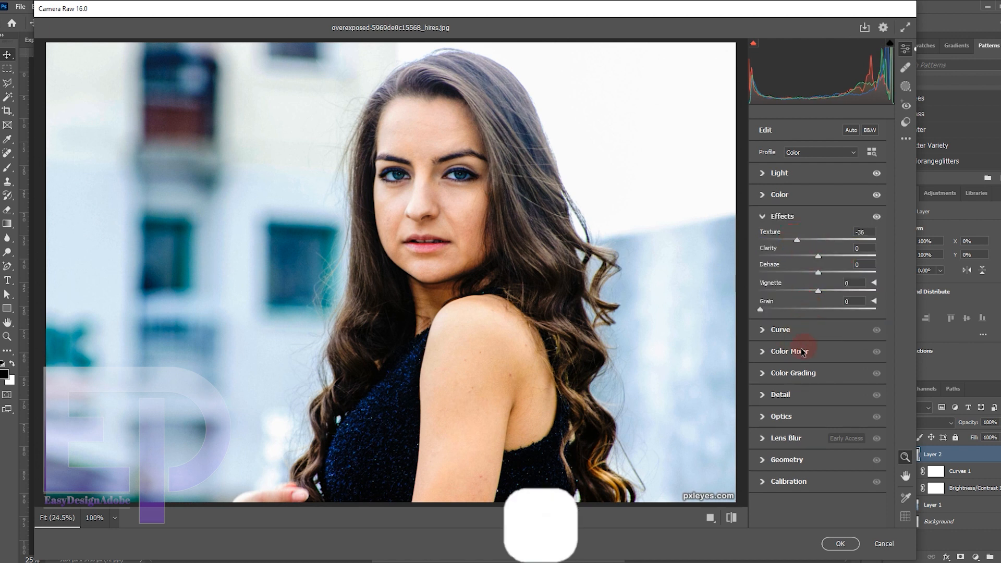
left_click_drag(818, 256, 842, 256)
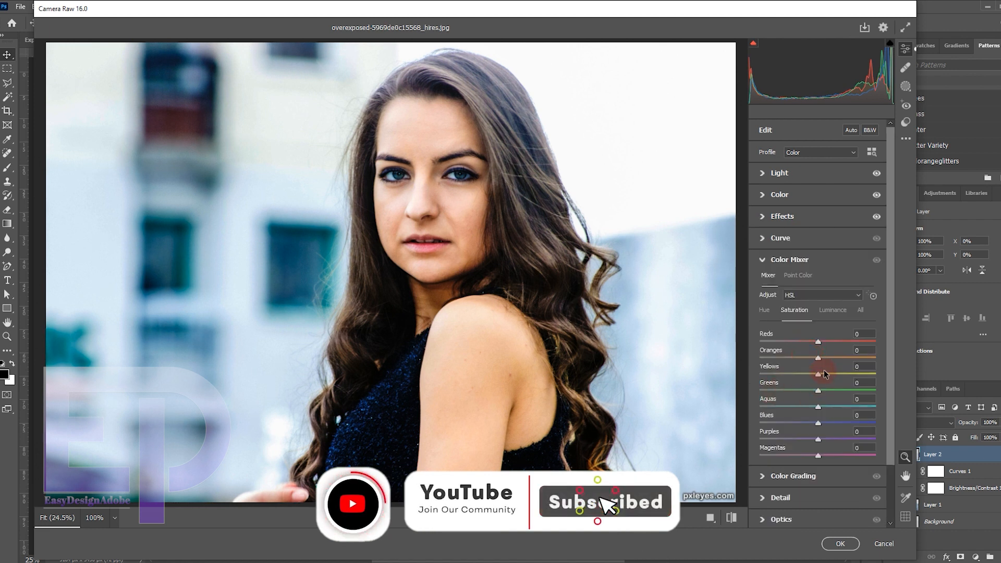
left_click(832, 310)
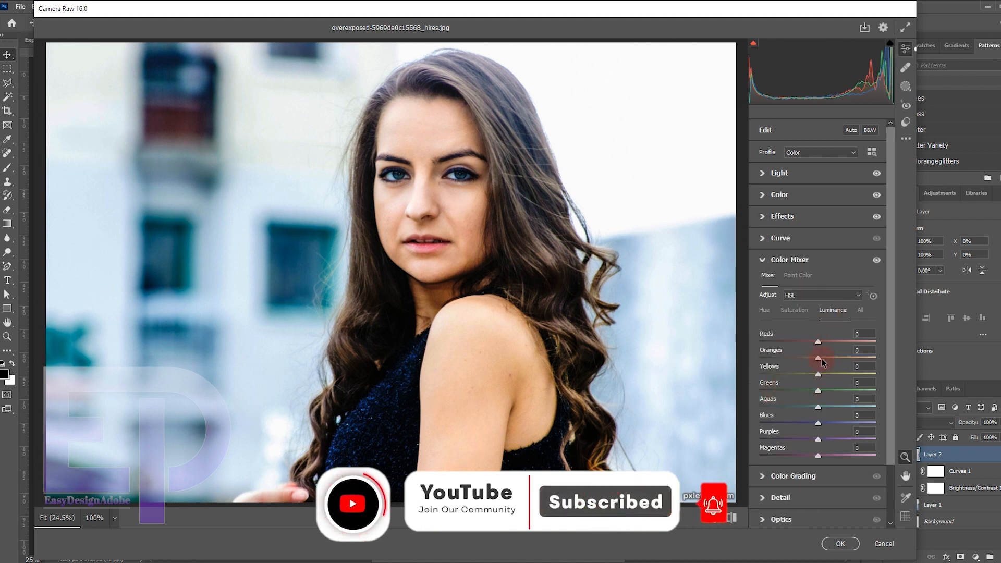
left_click(794, 310)
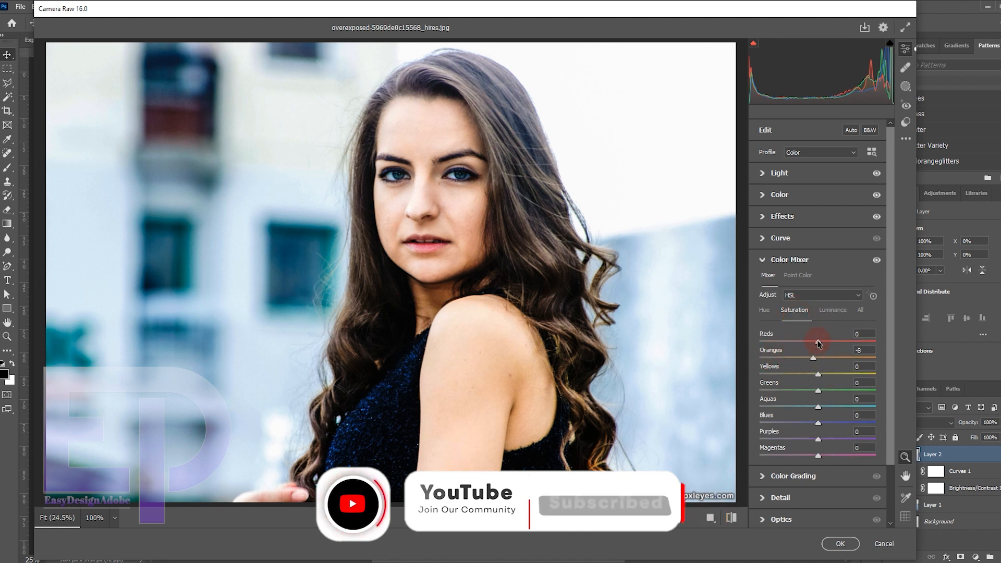
- Apply sharpening 66, noise reduction 36 and color noise 17 in the Detail panel
left_click(789, 259)
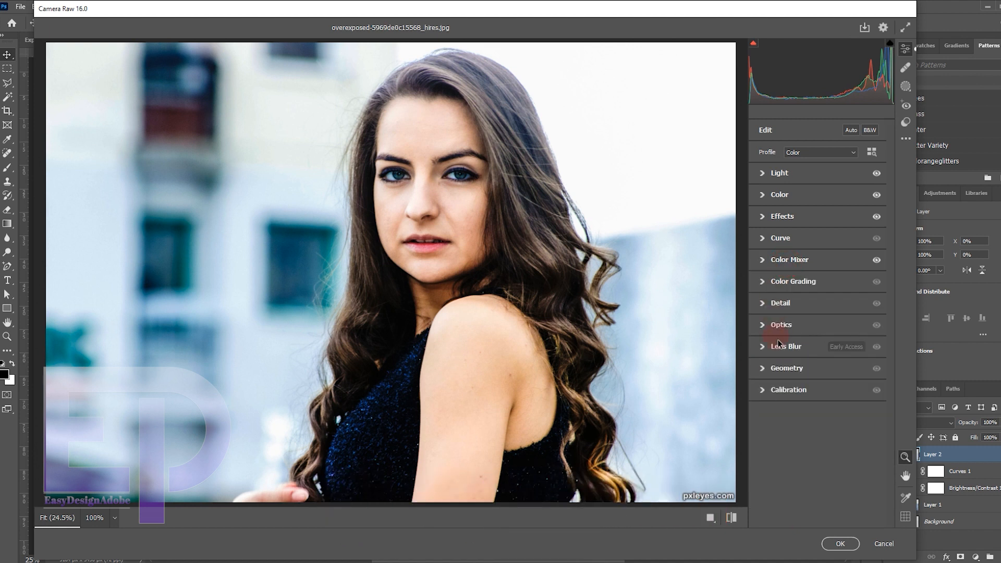
left_click(779, 302)
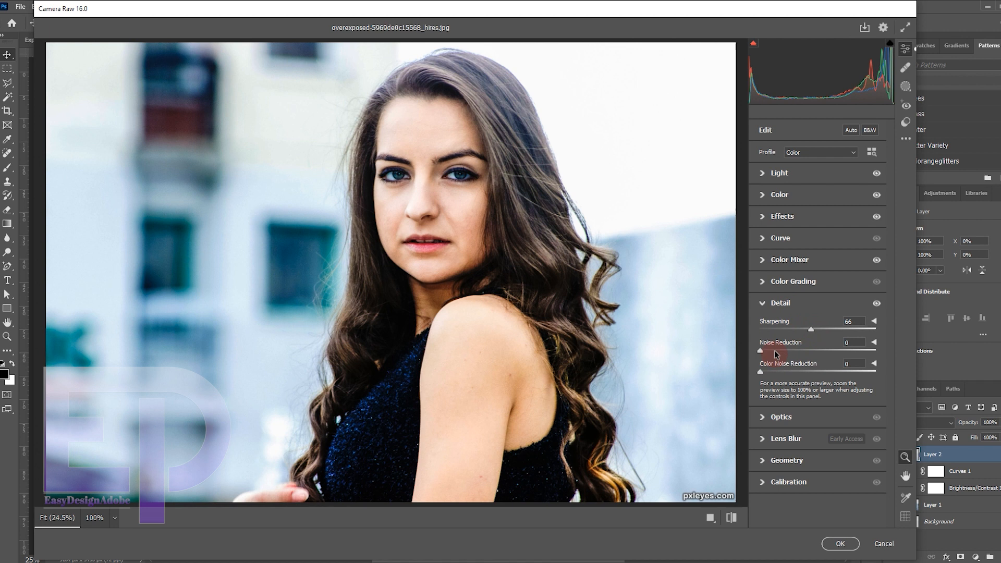
left_click_drag(760, 349, 801, 349)
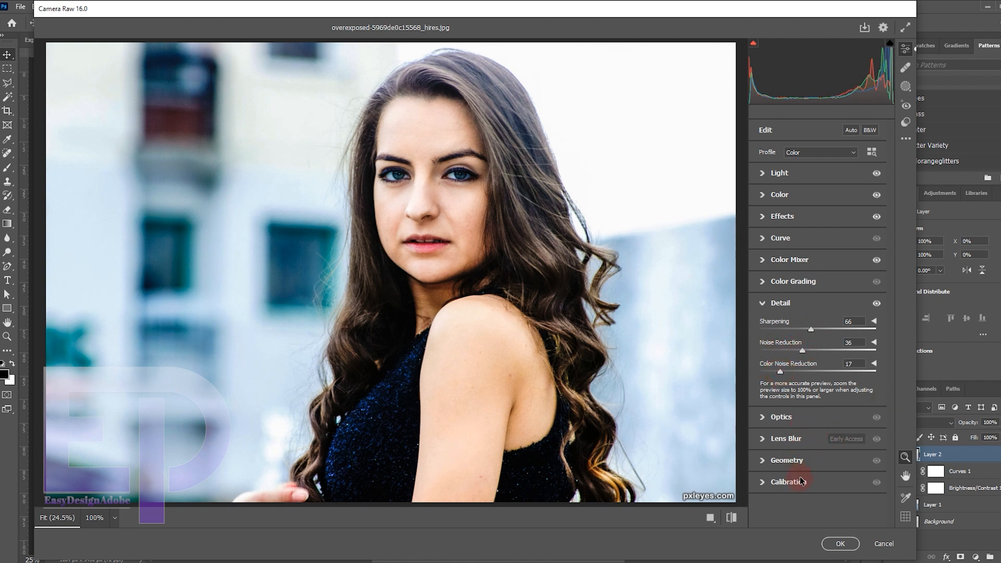
- Set the Optics vignette to -100, apply Camera Raw, and hide the Curves layer
left_click(788, 481)
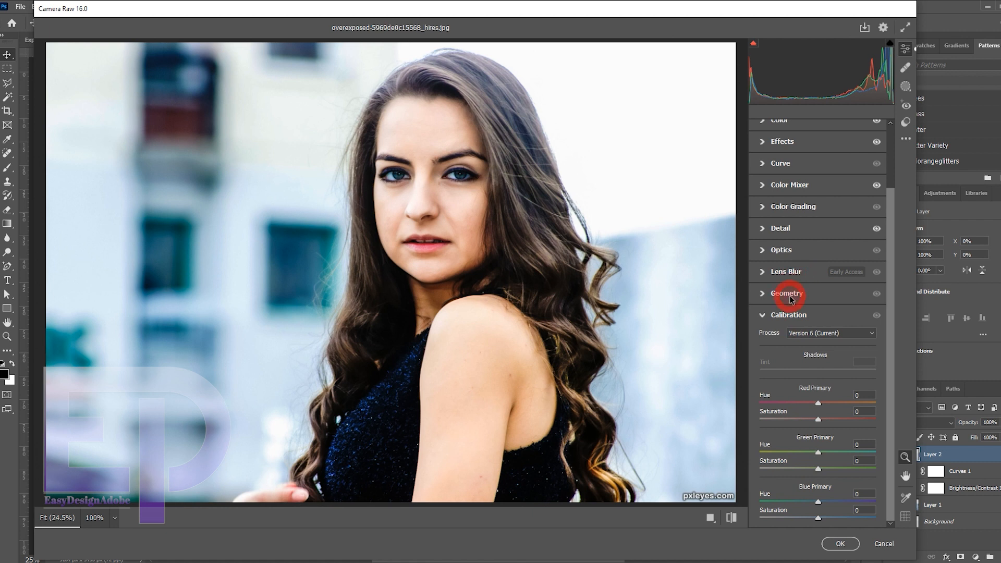
left_click(780, 250)
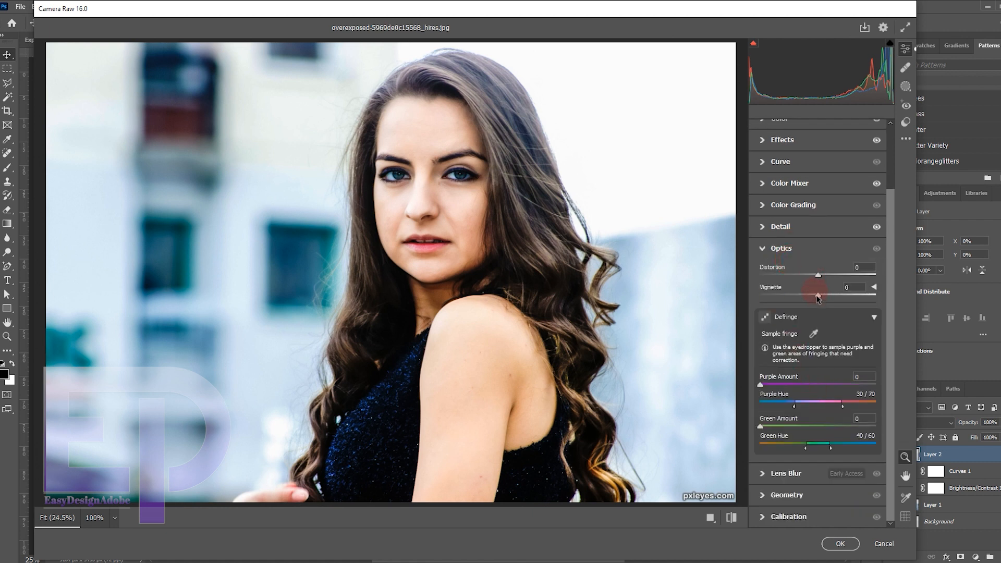
left_click_drag(817, 295, 794, 295)
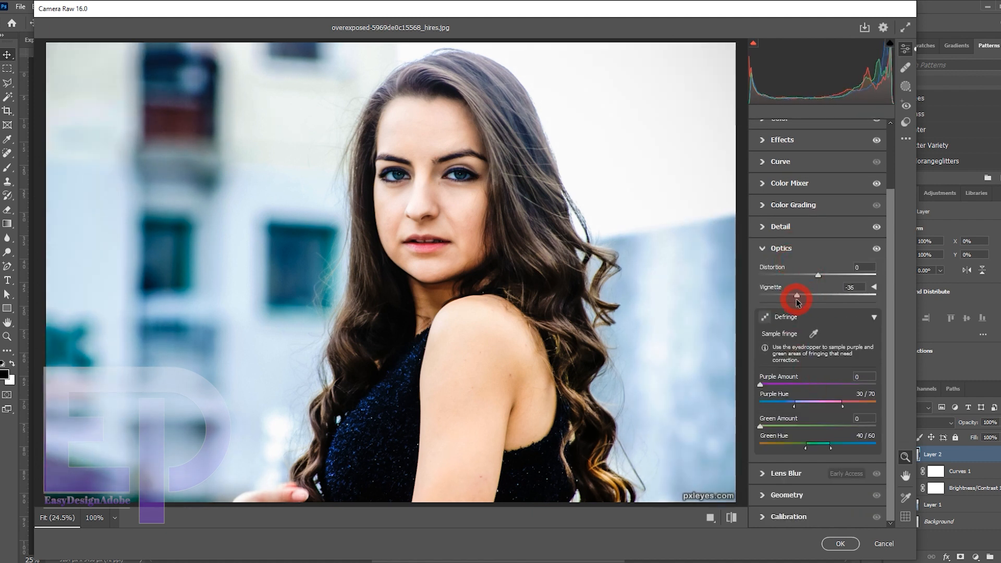
left_click_drag(796, 294, 759, 294)
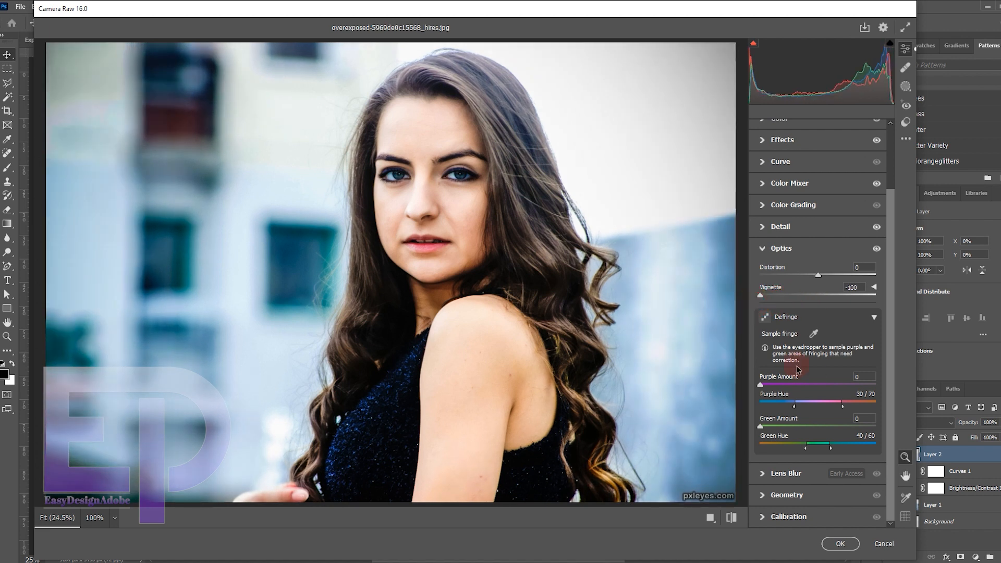
left_click(839, 543)
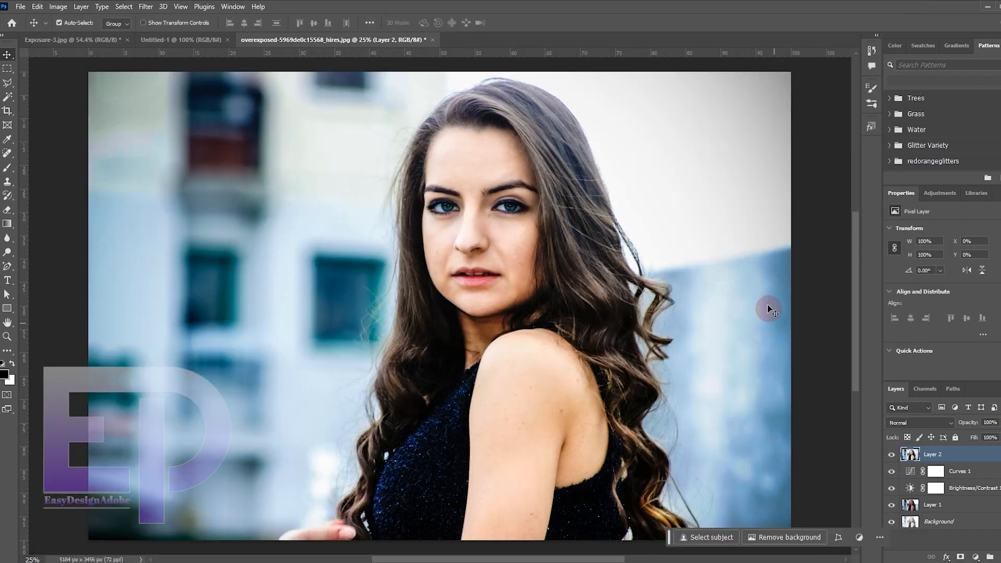
left_click(892, 498)
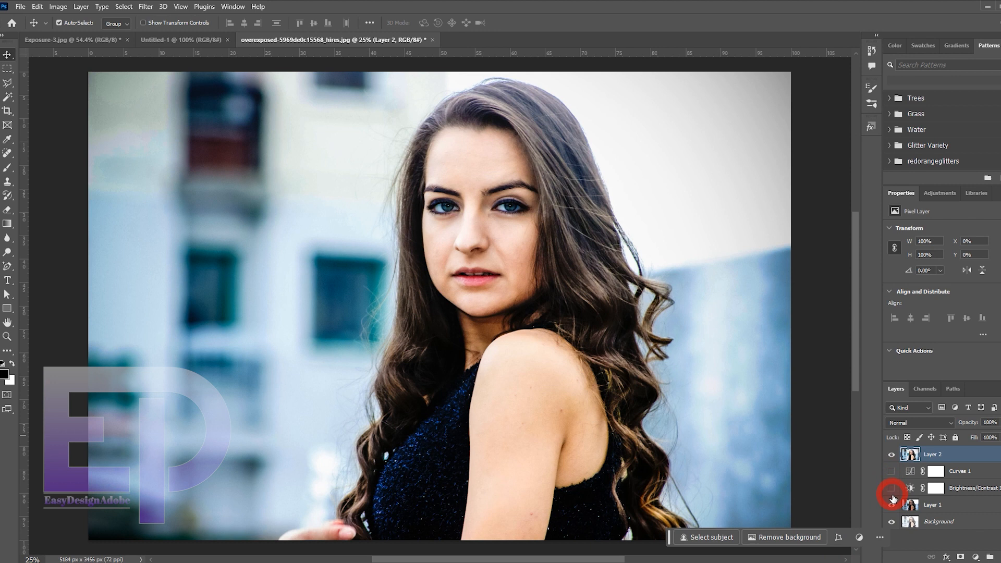